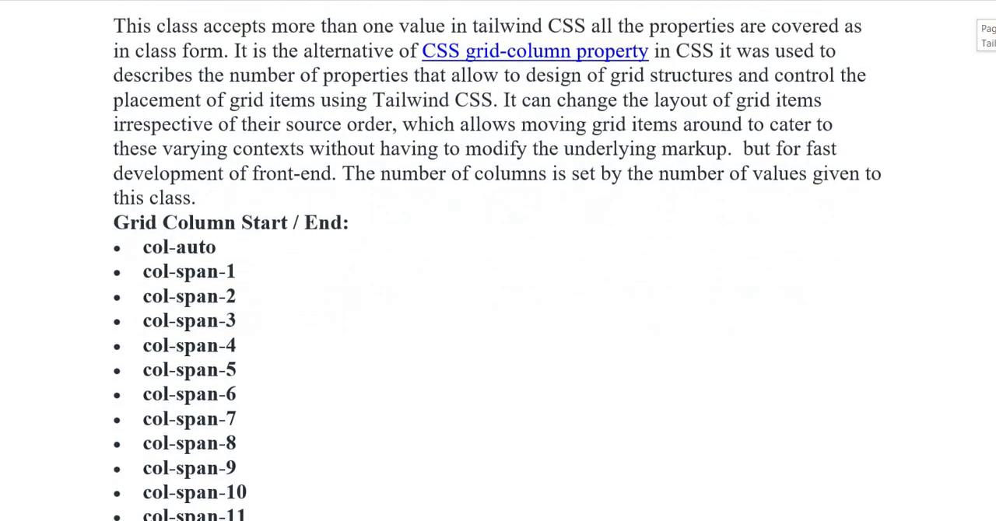
scroll("down", 3)
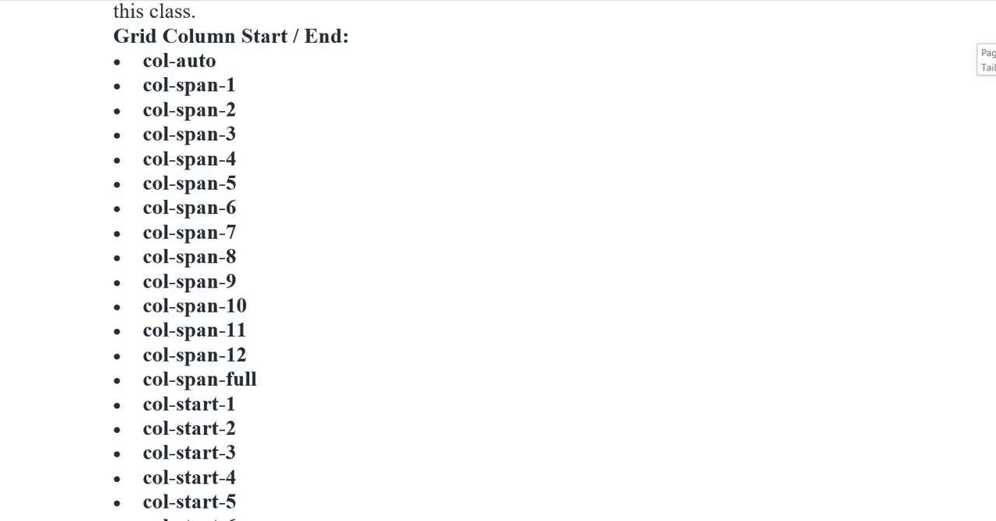
scroll("down", 3)
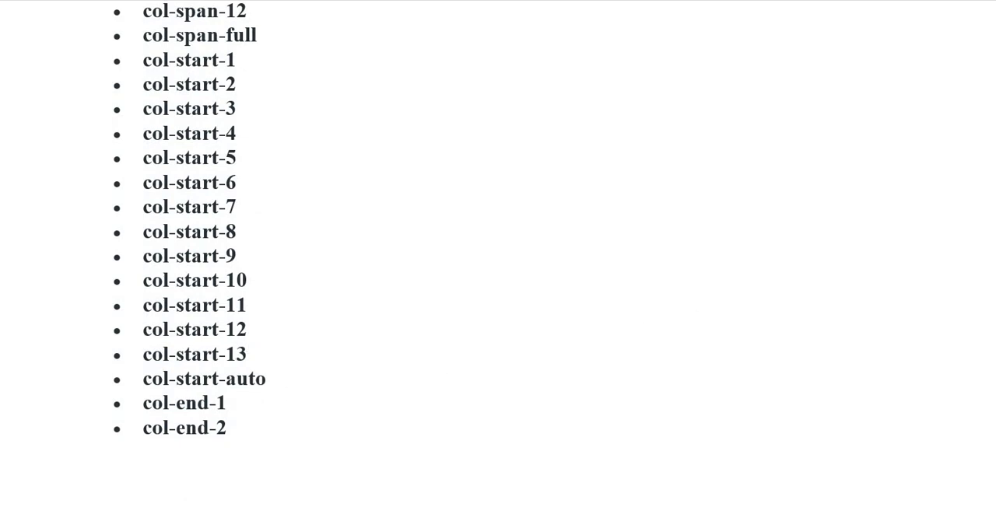
scroll("down", 3)
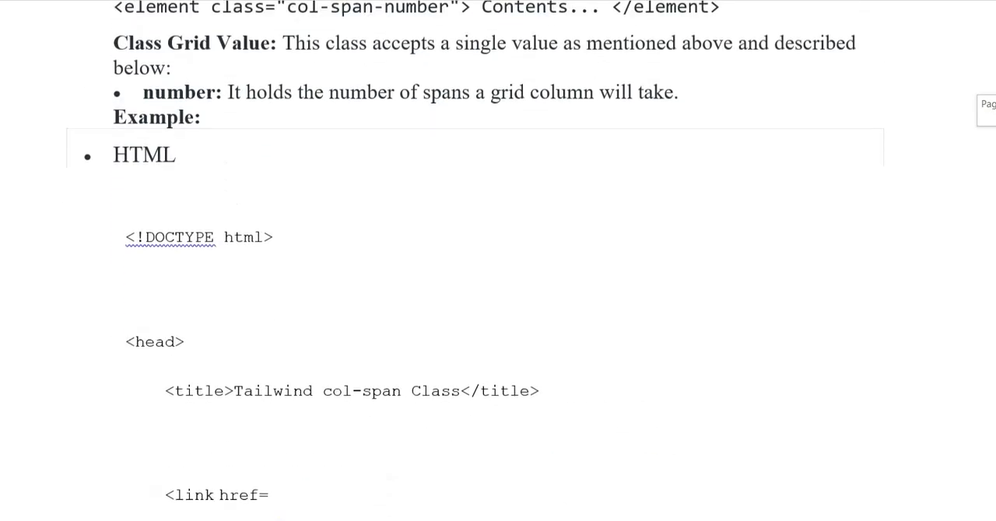
scroll("down", 3)
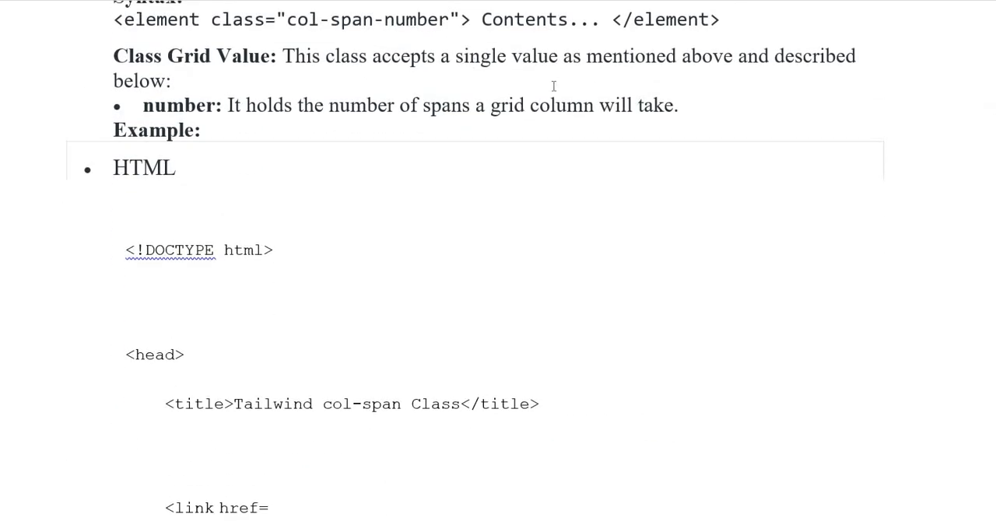
mouse_move(667, 79)
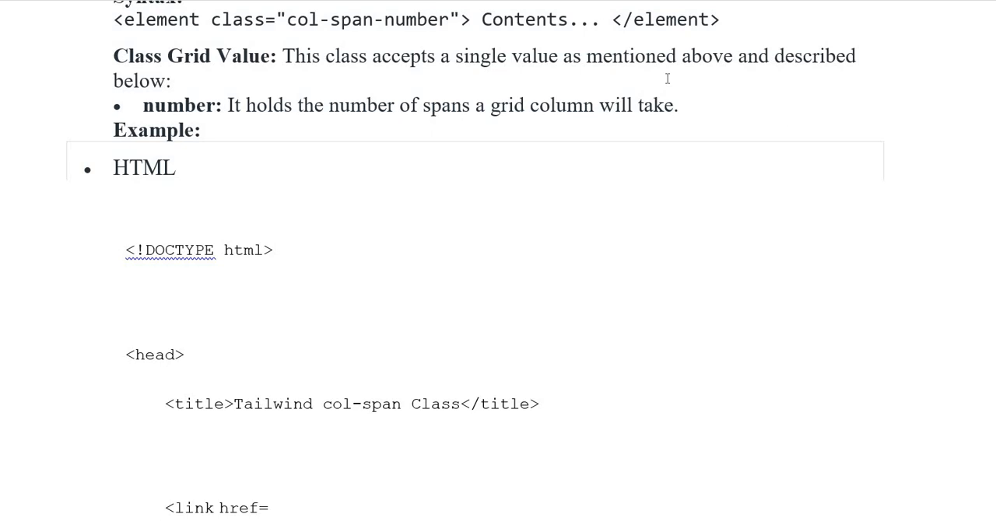
mouse_move(262, 133)
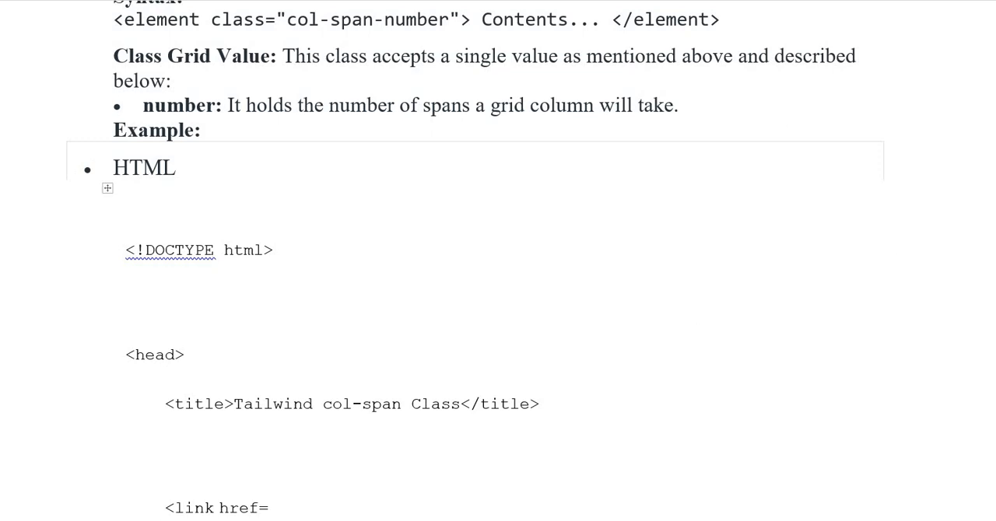
scroll("down", 3)
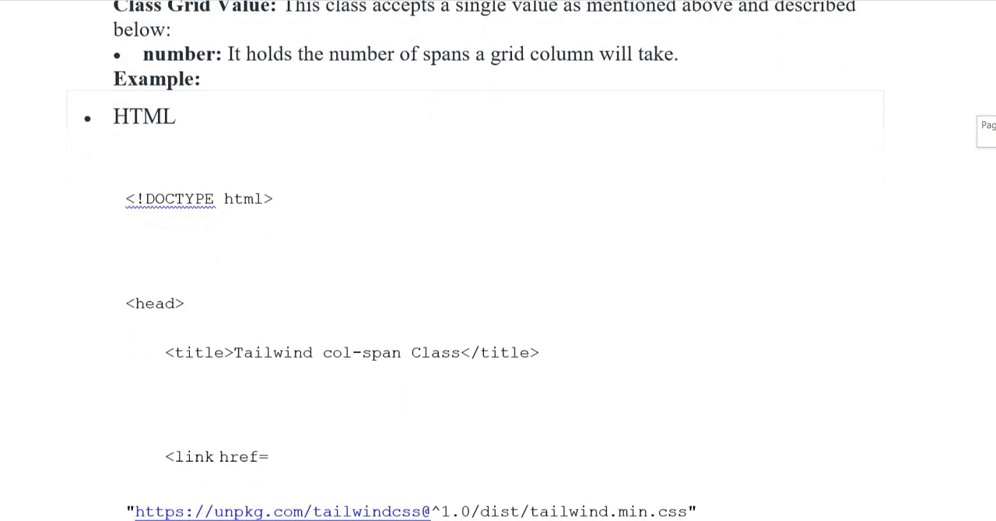
scroll("down", 3)
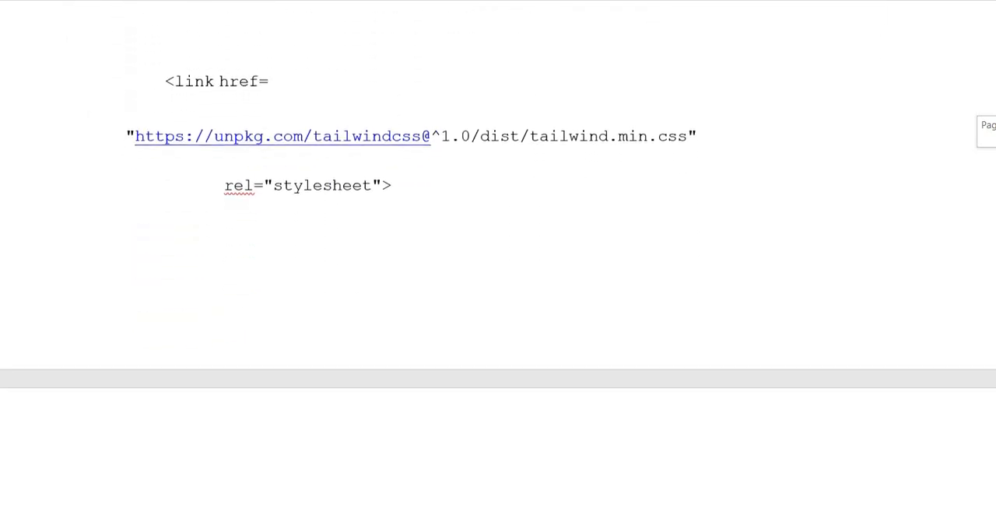
scroll("down", 3)
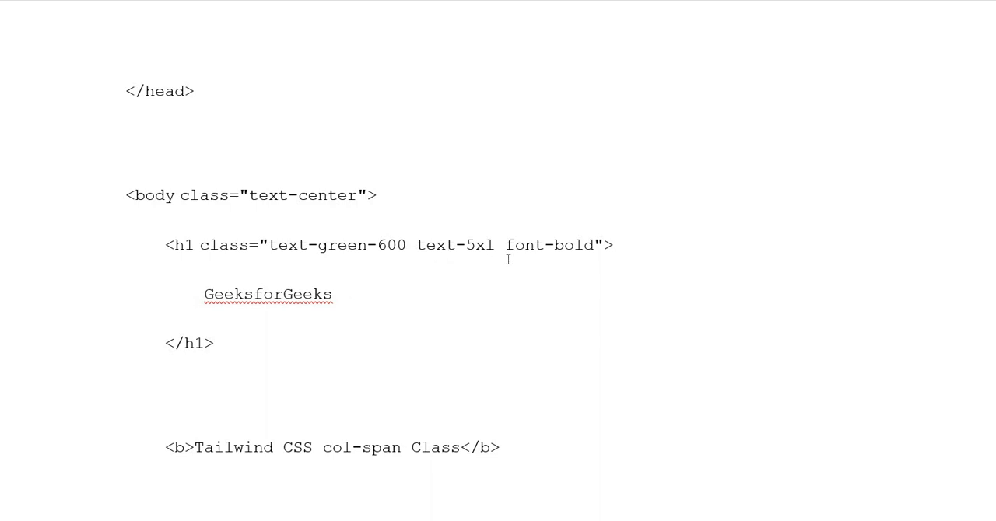
mouse_move(468, 262)
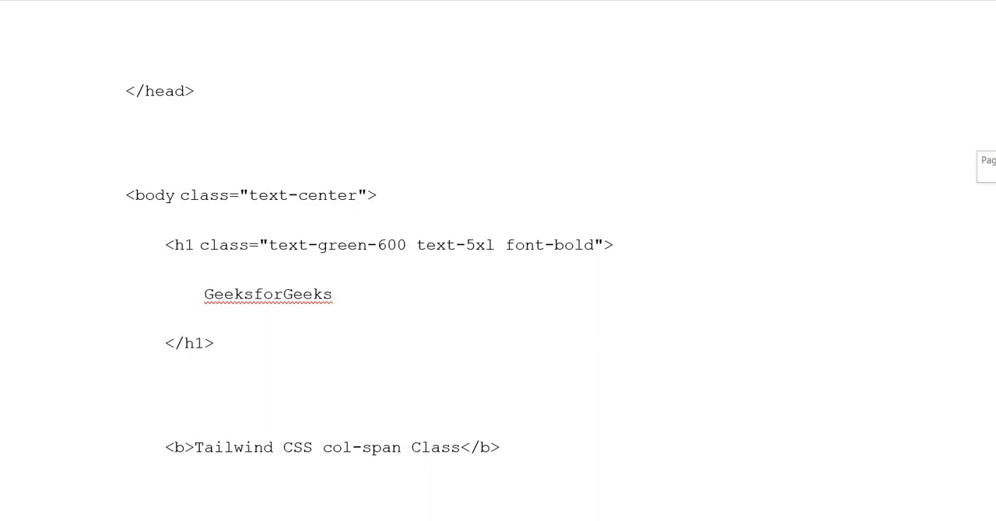
scroll("down", 3)
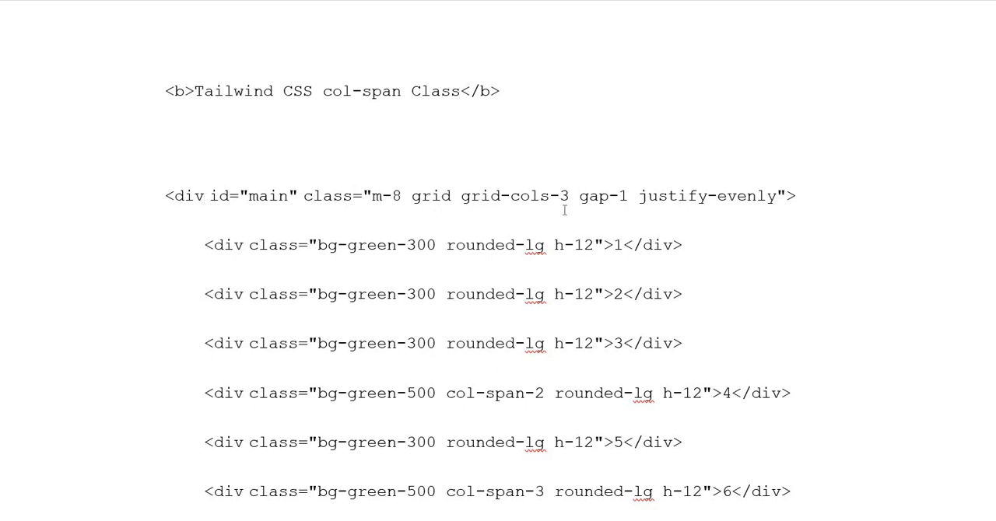
mouse_move(928, 196)
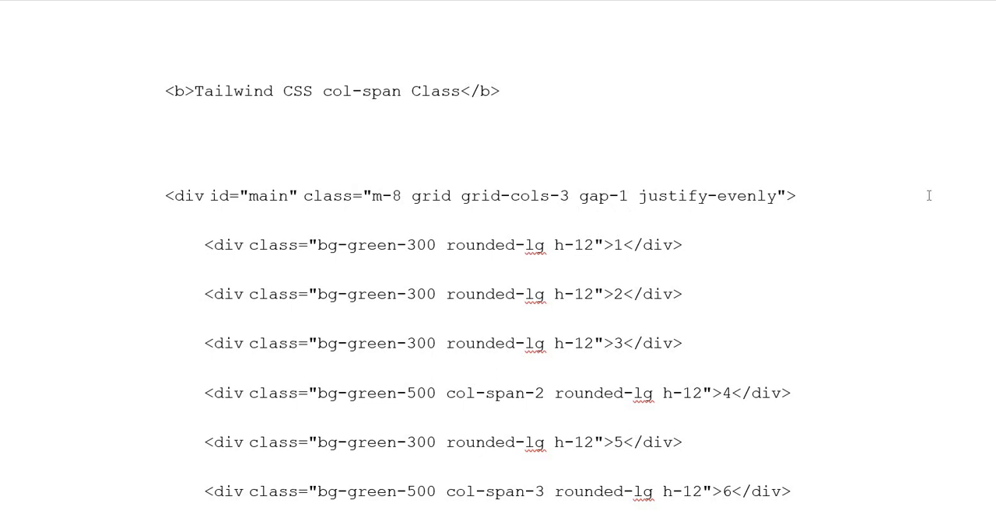
scroll("down", 3)
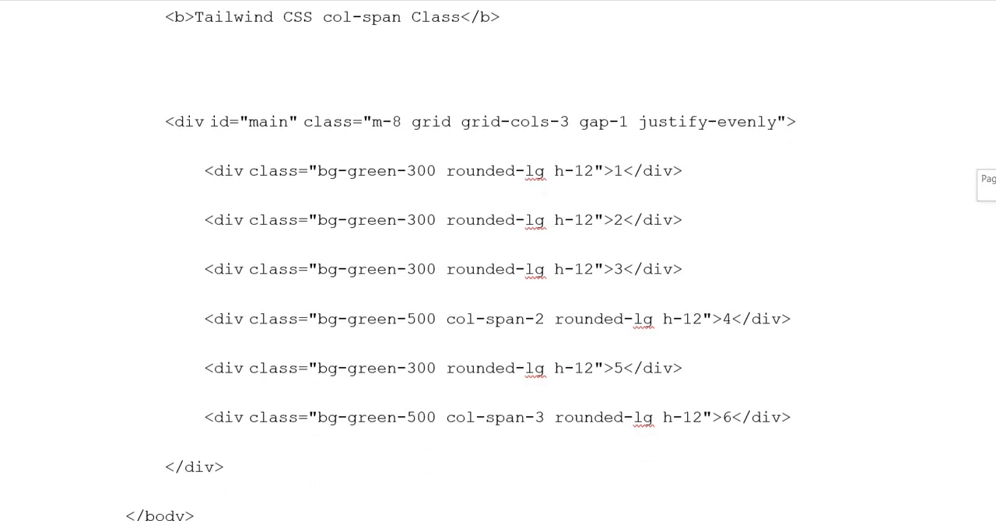
scroll("down", 3)
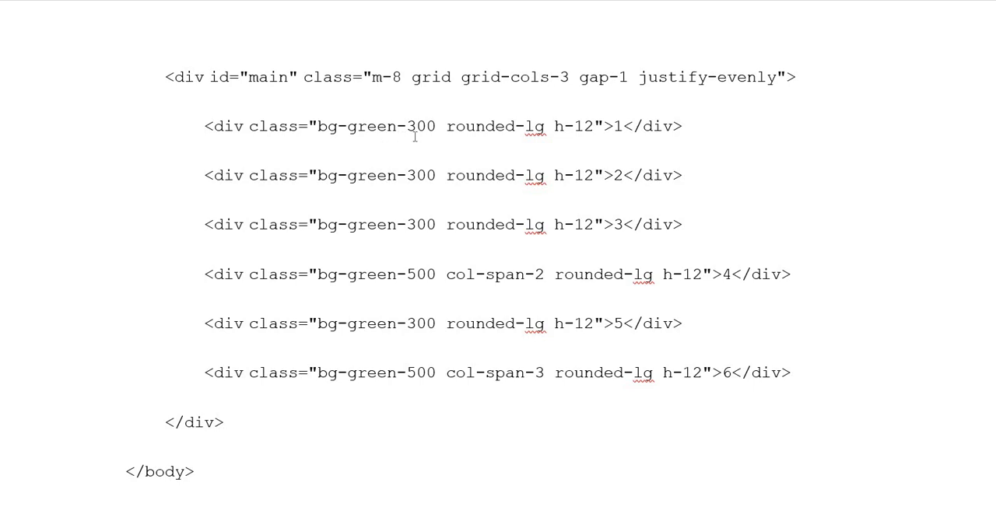
mouse_move(624, 142)
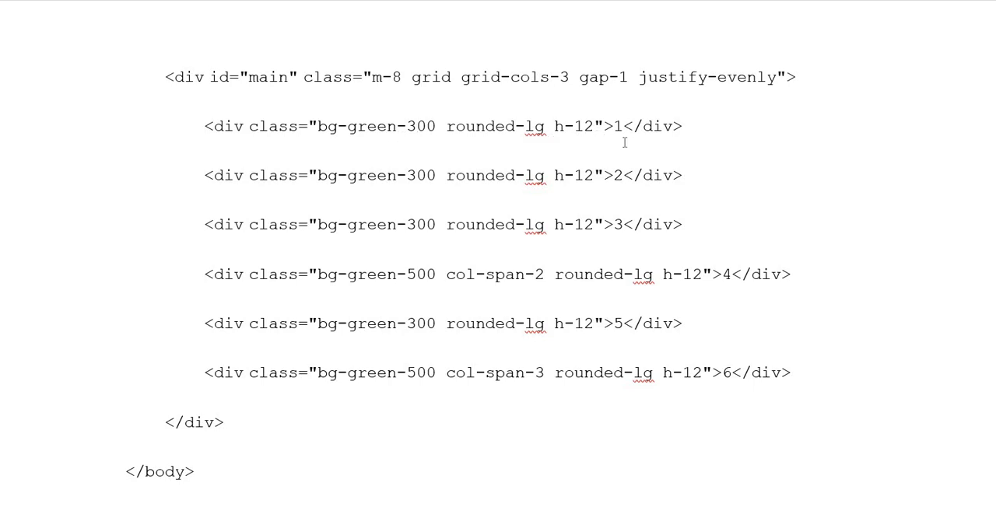
mouse_move(611, 385)
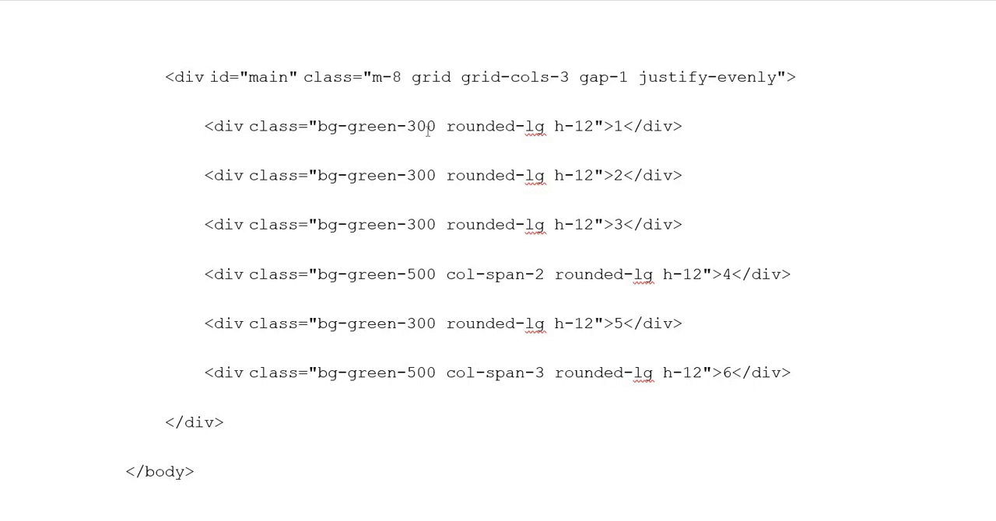
mouse_move(910, 231)
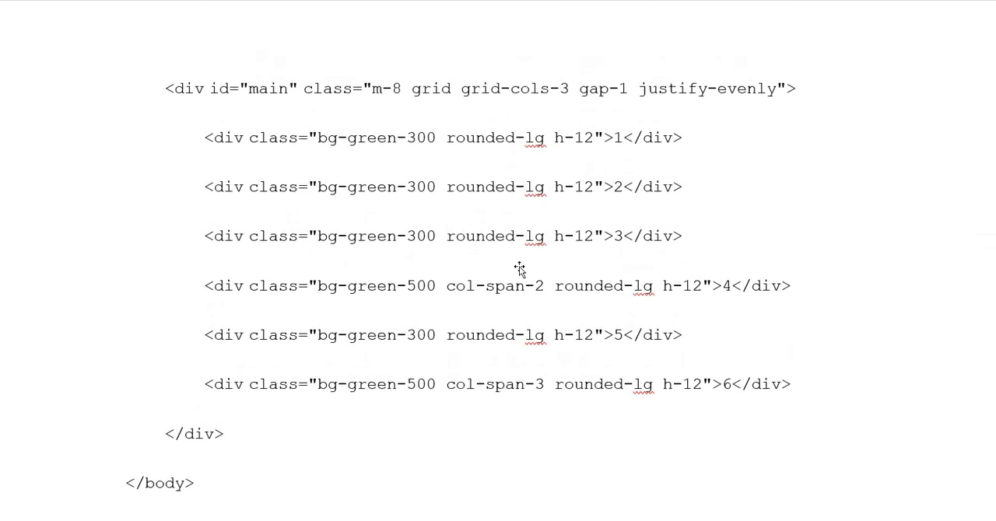
mouse_move(403, 399)
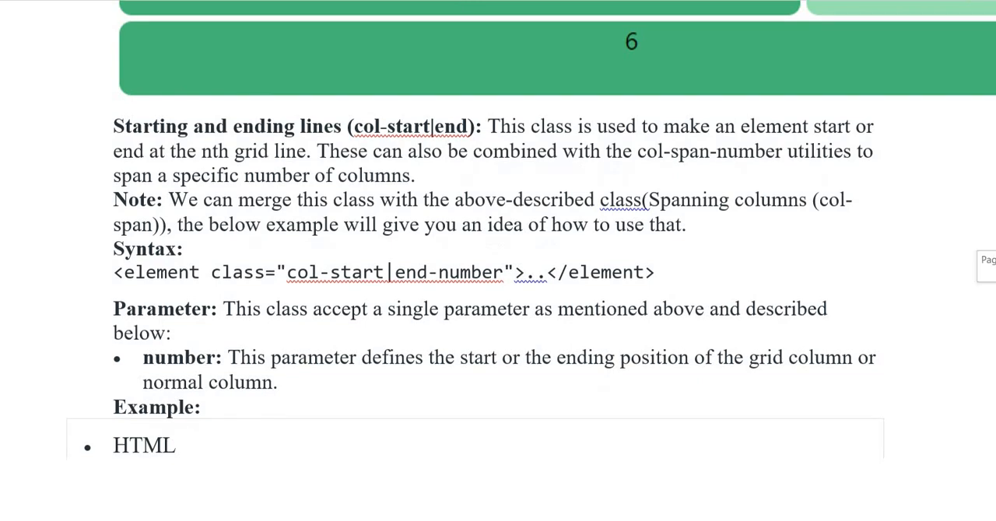
scroll("down", 3)
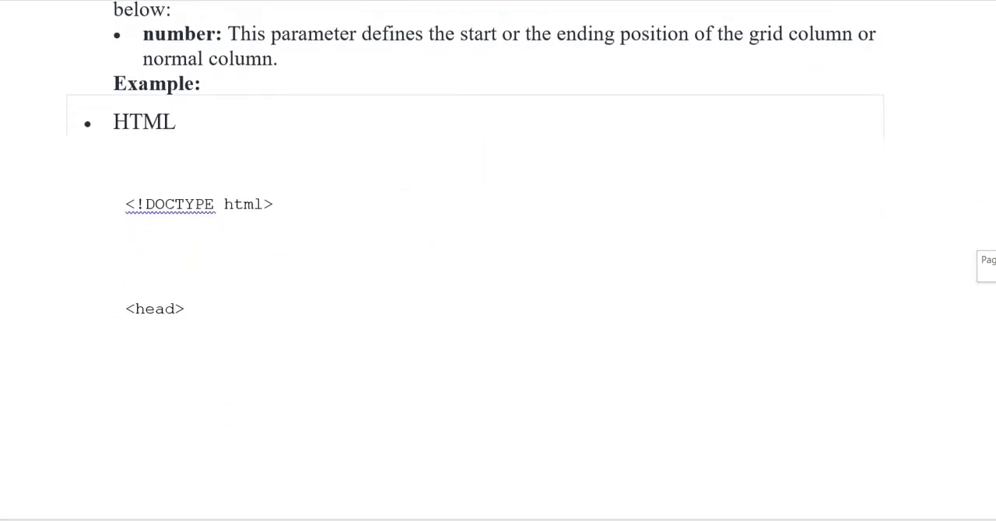
scroll("down", 3)
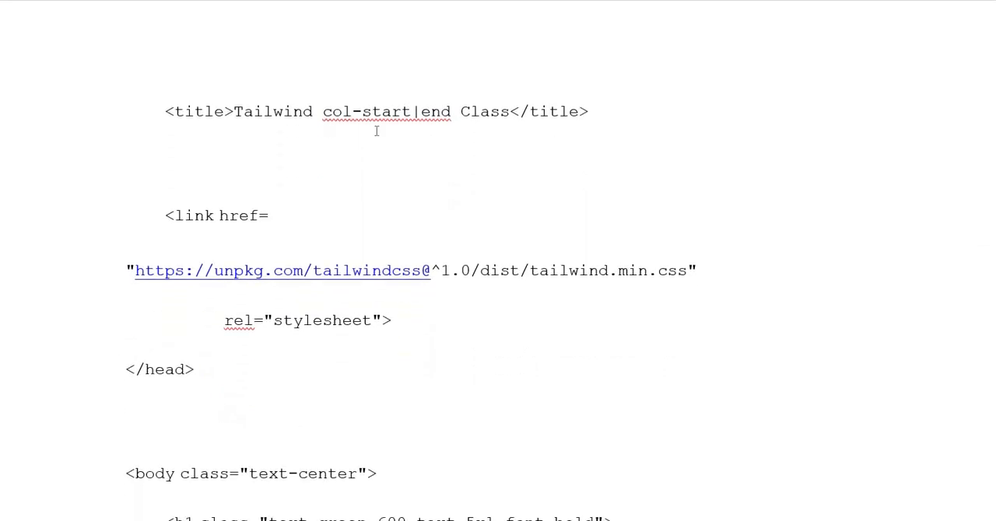
mouse_move(221, 222)
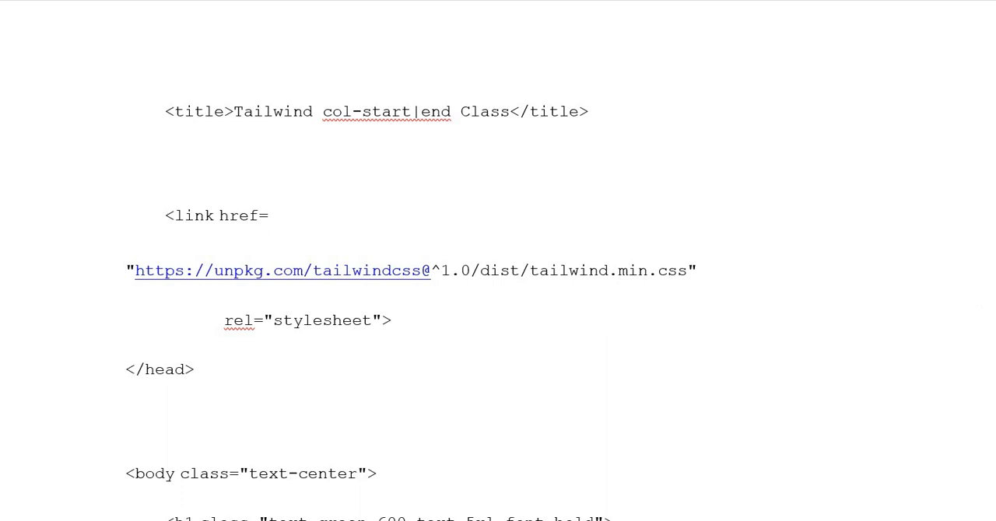
scroll("down", 3)
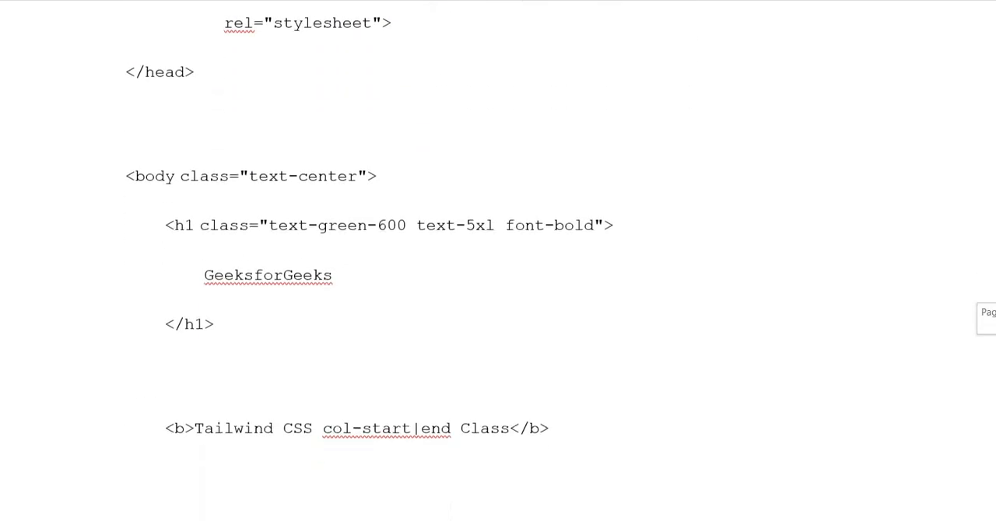
scroll("down", 3)
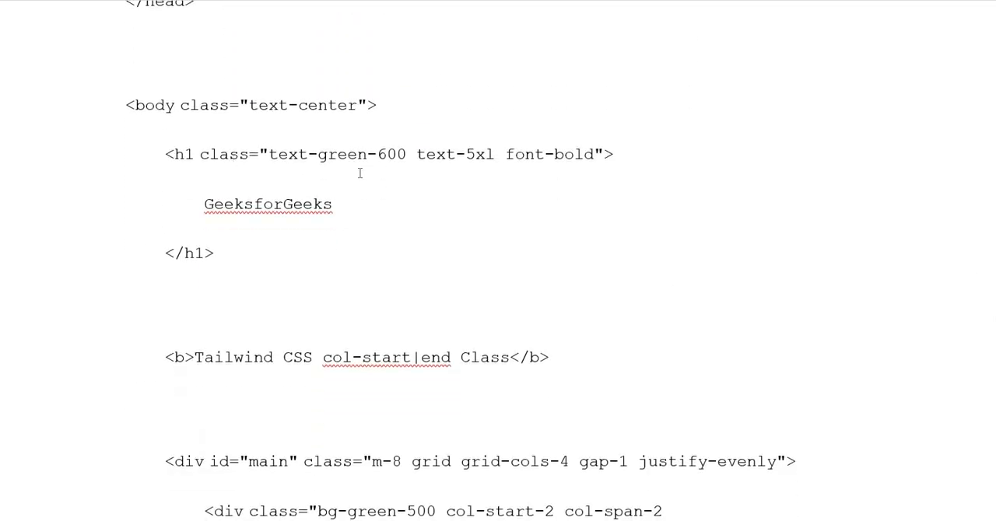
mouse_move(498, 180)
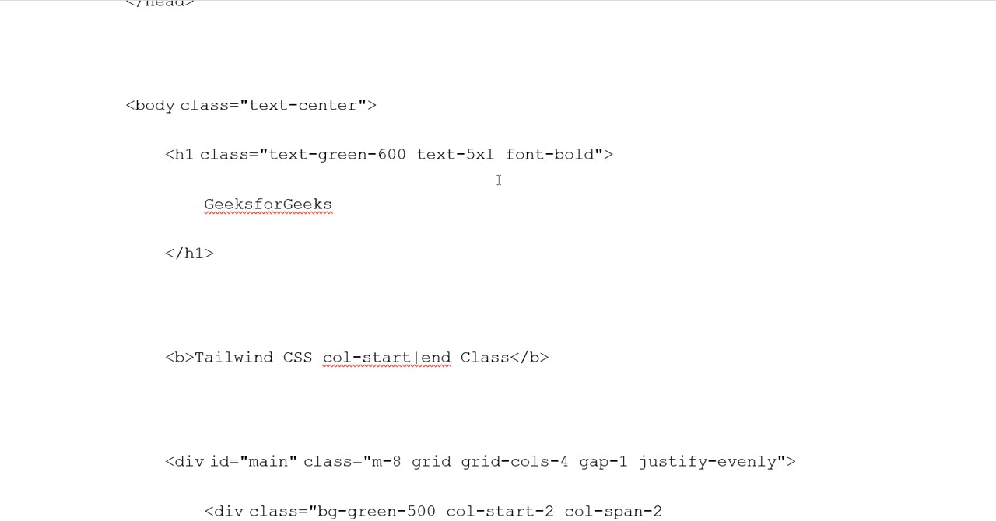
mouse_move(949, 335)
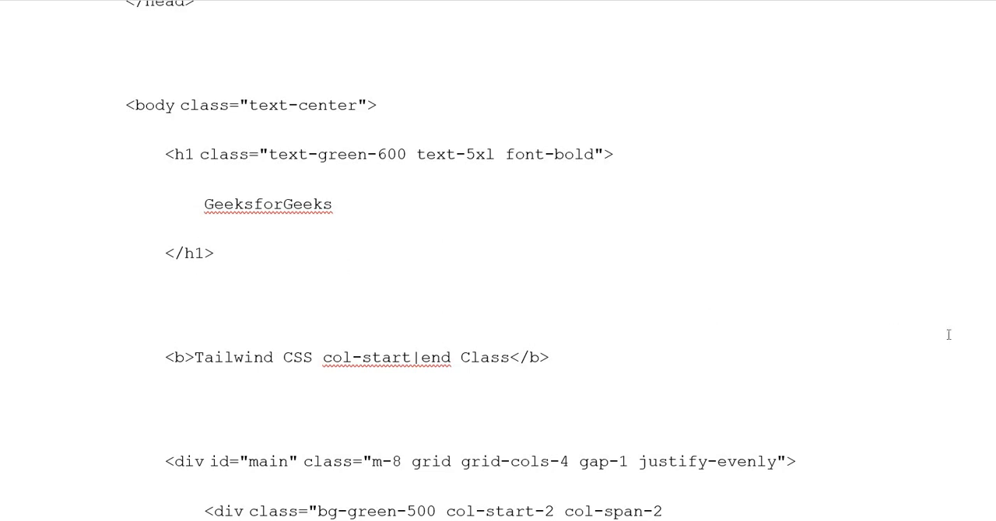
scroll("down", 3)
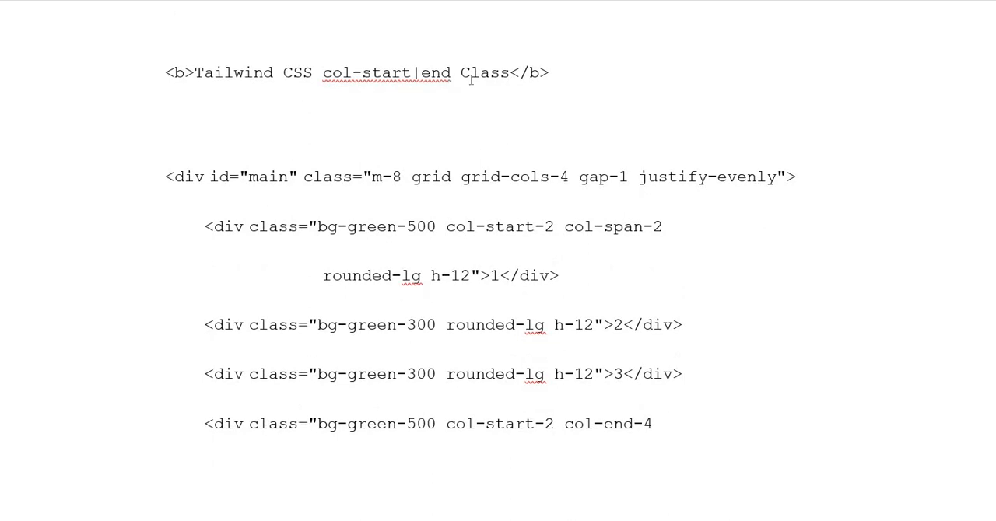
mouse_move(214, 187)
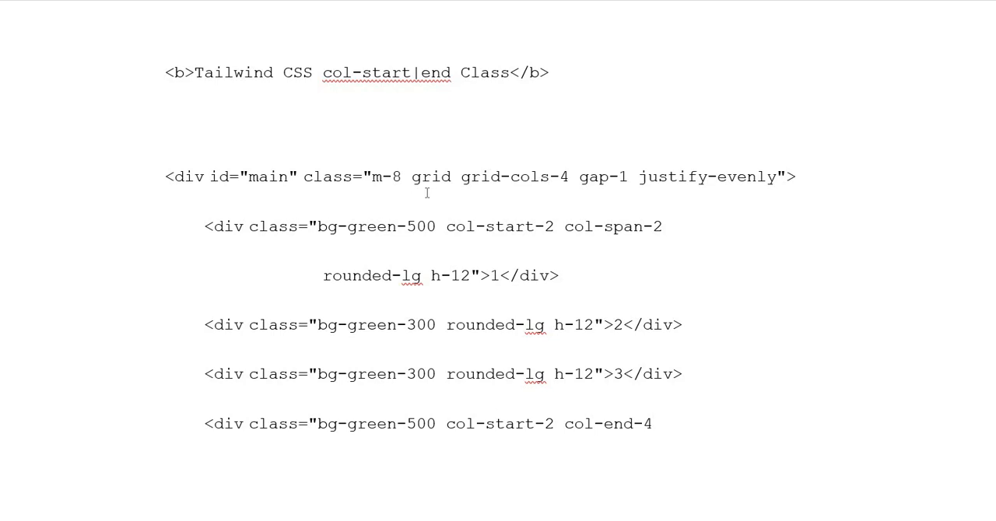
mouse_move(591, 187)
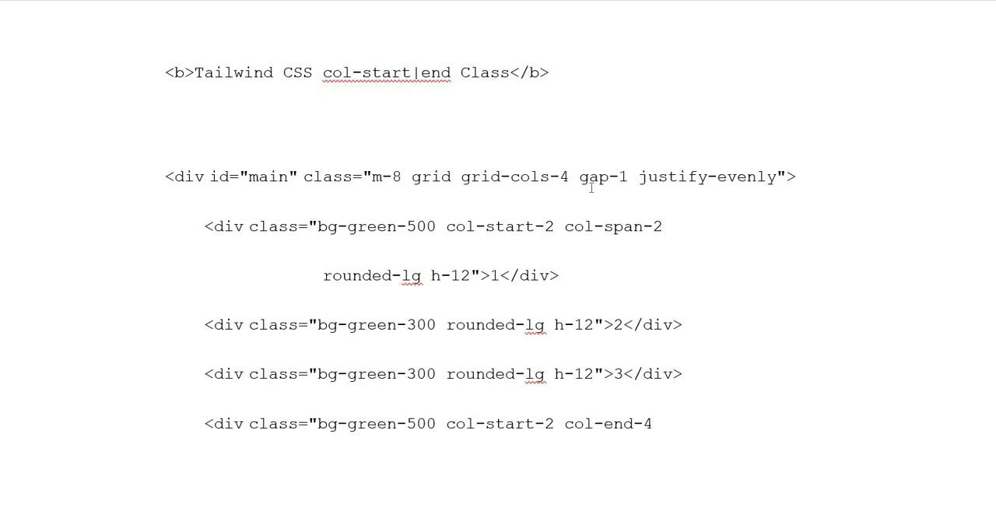
mouse_move(286, 236)
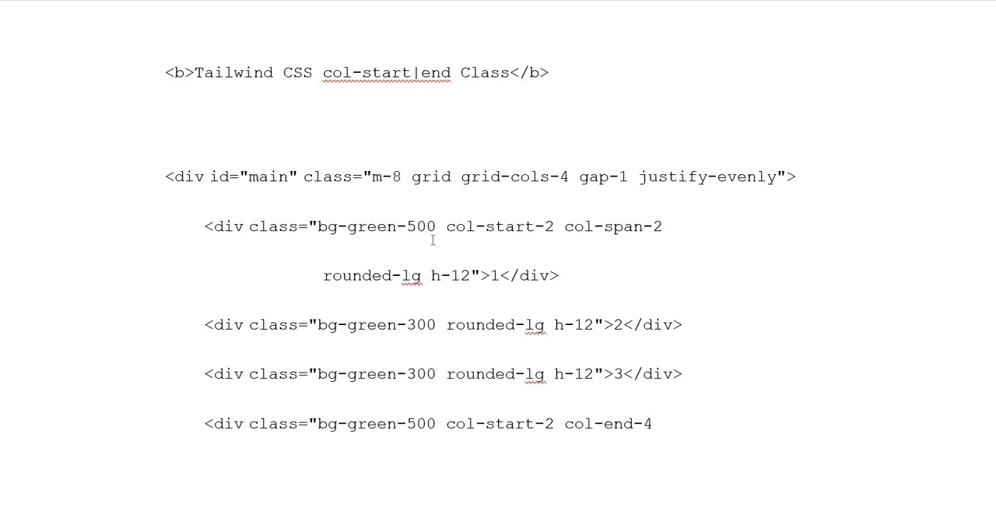
mouse_move(555, 234)
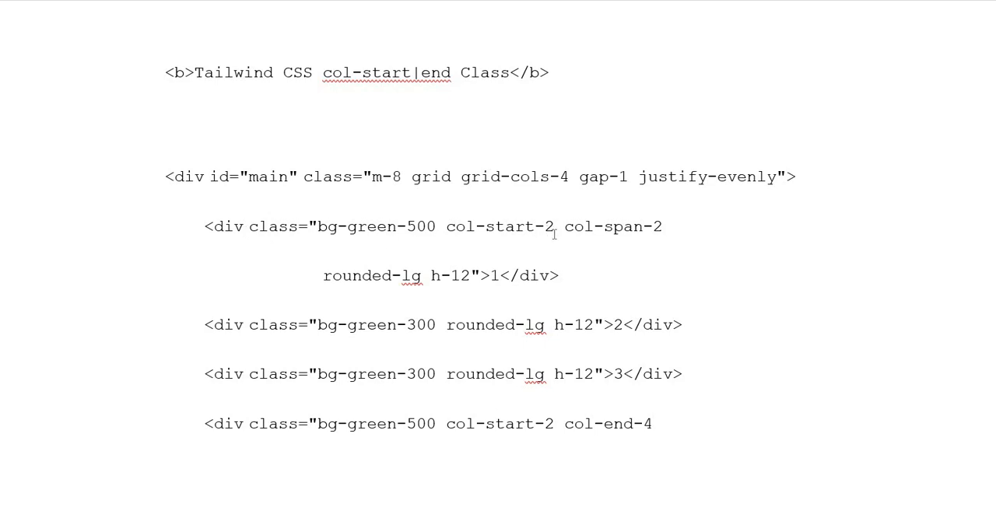
mouse_move(414, 292)
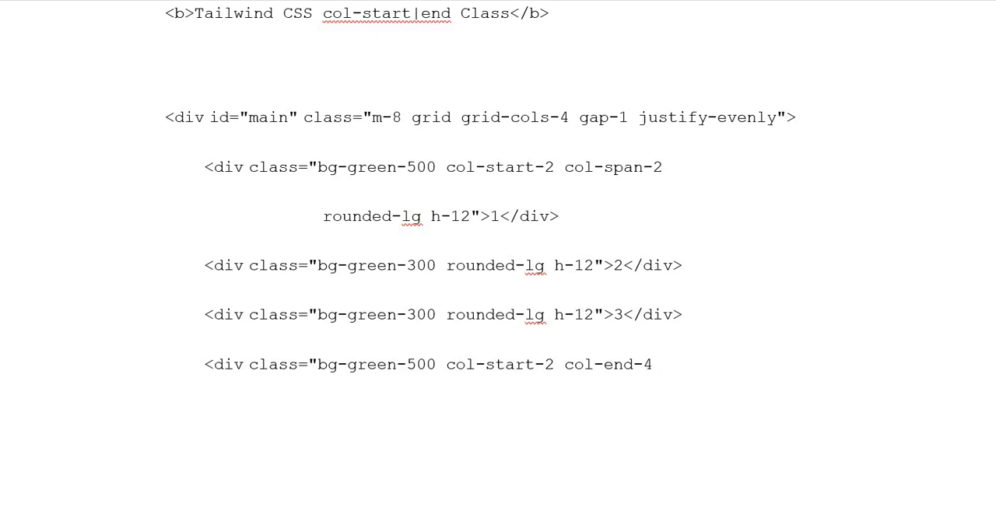
scroll("down", 3)
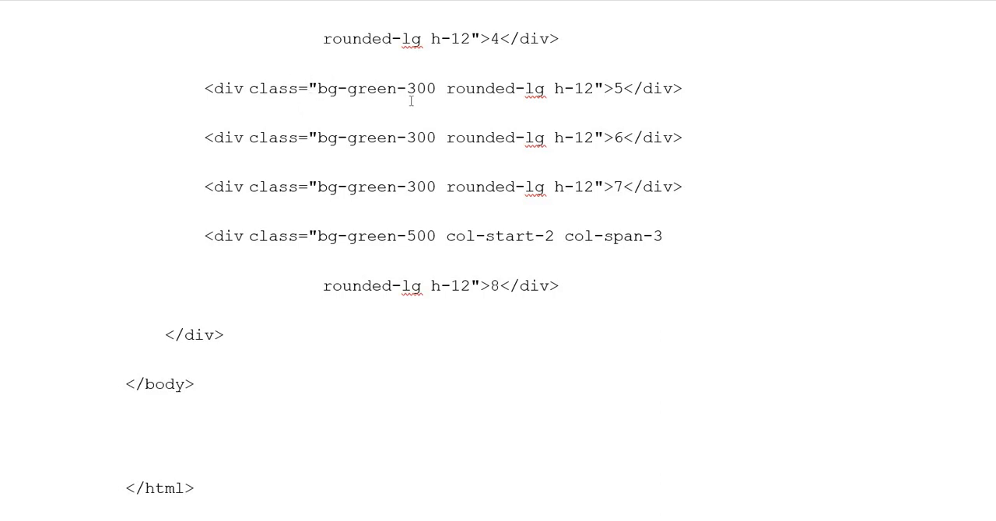
mouse_move(488, 312)
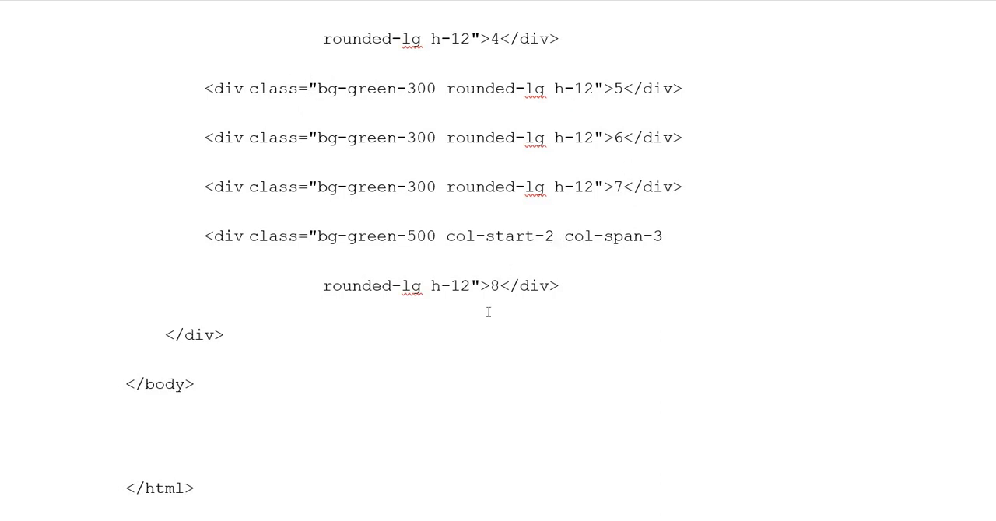